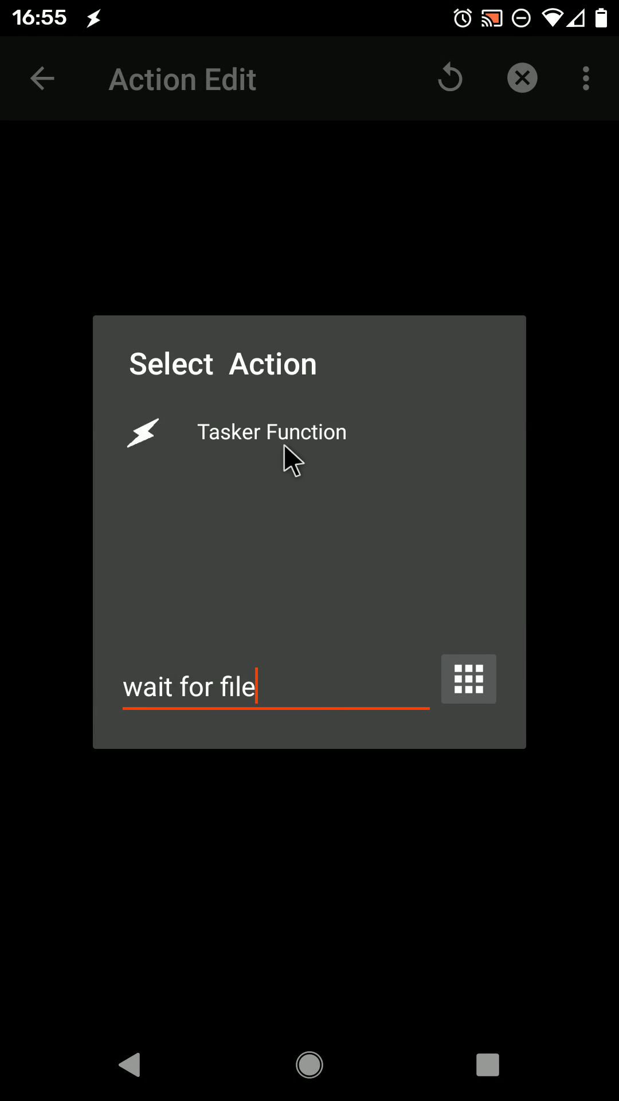
pyautogui.moveTo(211, 695)
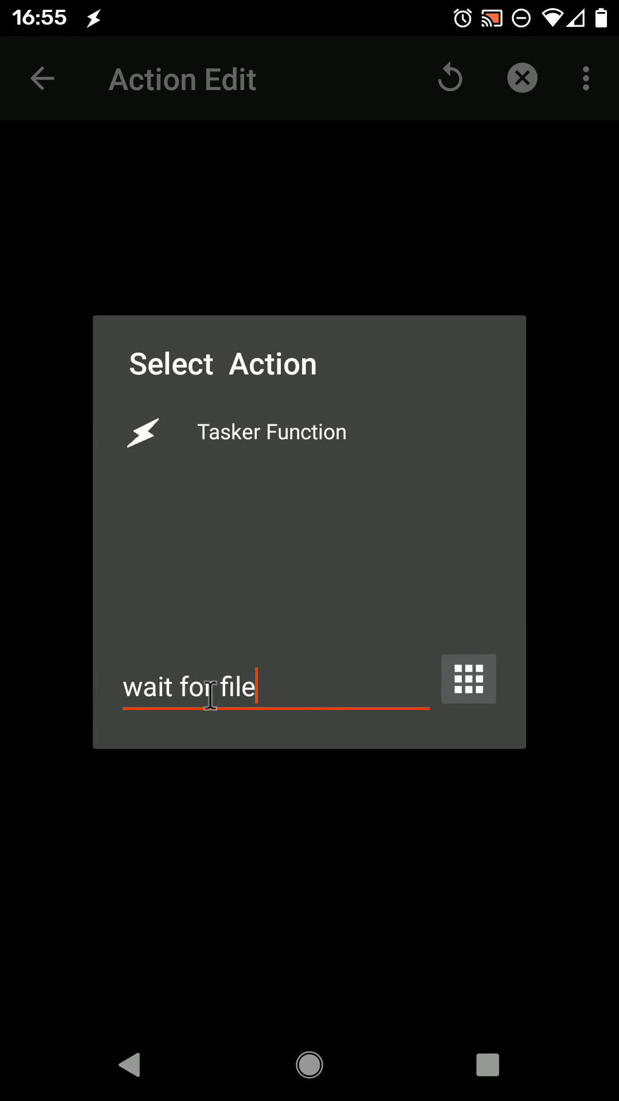
pyautogui.moveTo(279, 453)
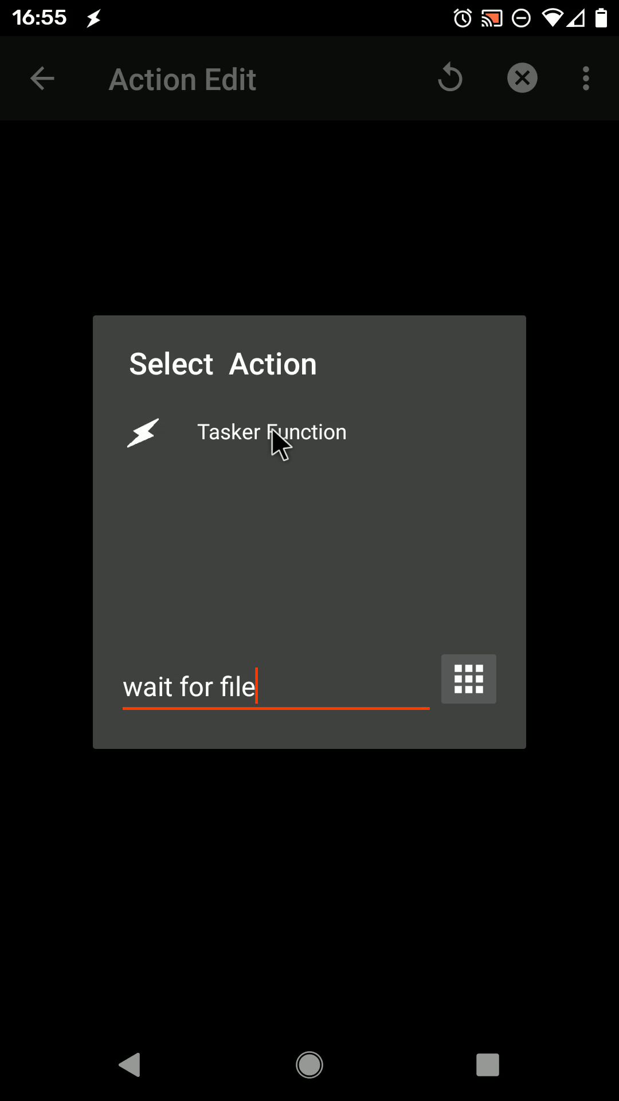
# Step: Add a Tasker Function action and bring up its function list
pyautogui.click(272, 431)
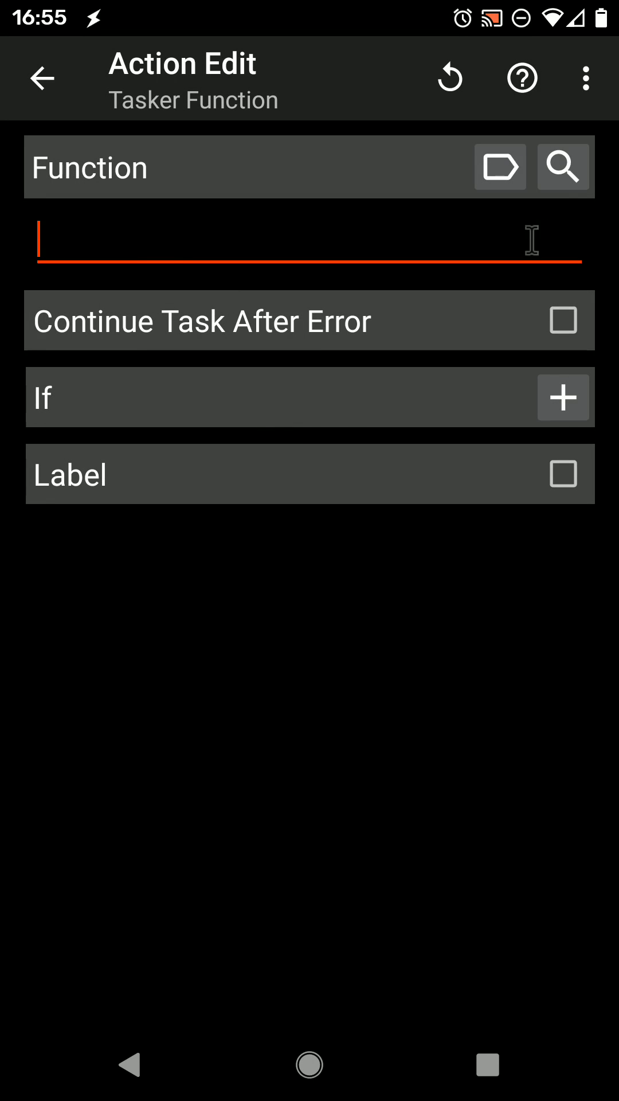
pyautogui.click(562, 166)
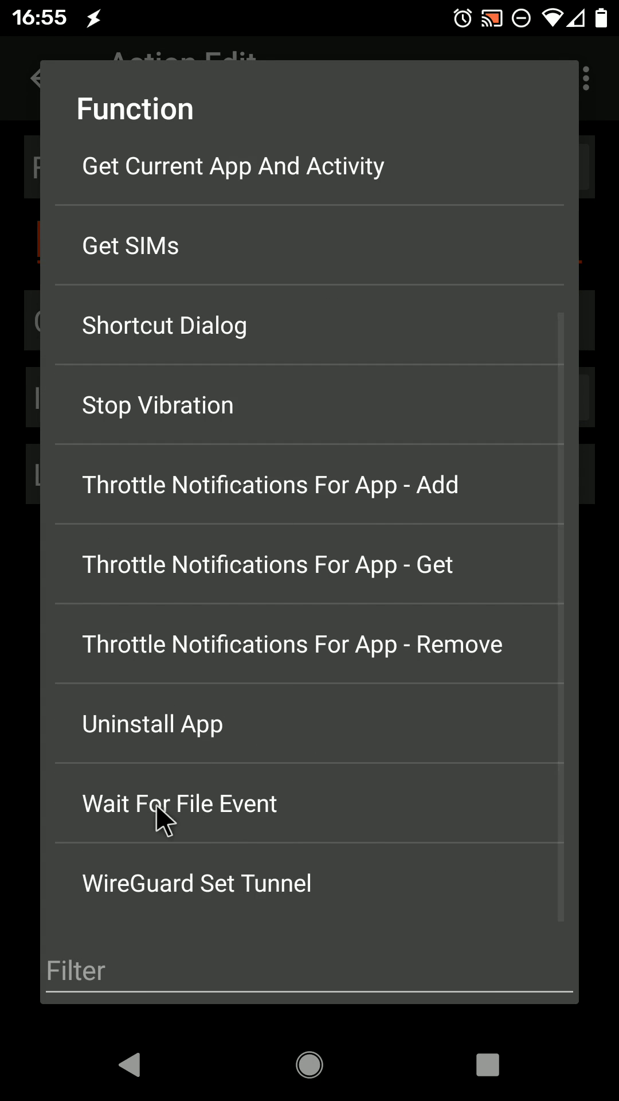
pyautogui.moveTo(210, 837)
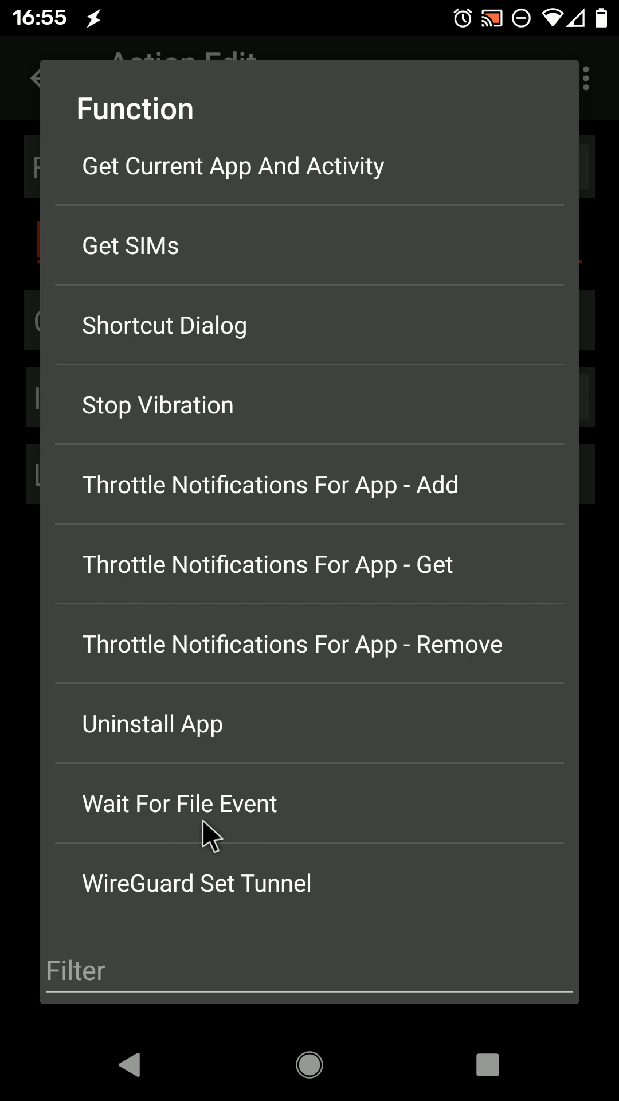
# Step: Set the function to WaitForFileEvent(Pictures/Screenshots, ClosedWrite, 3)
pyautogui.click(179, 803)
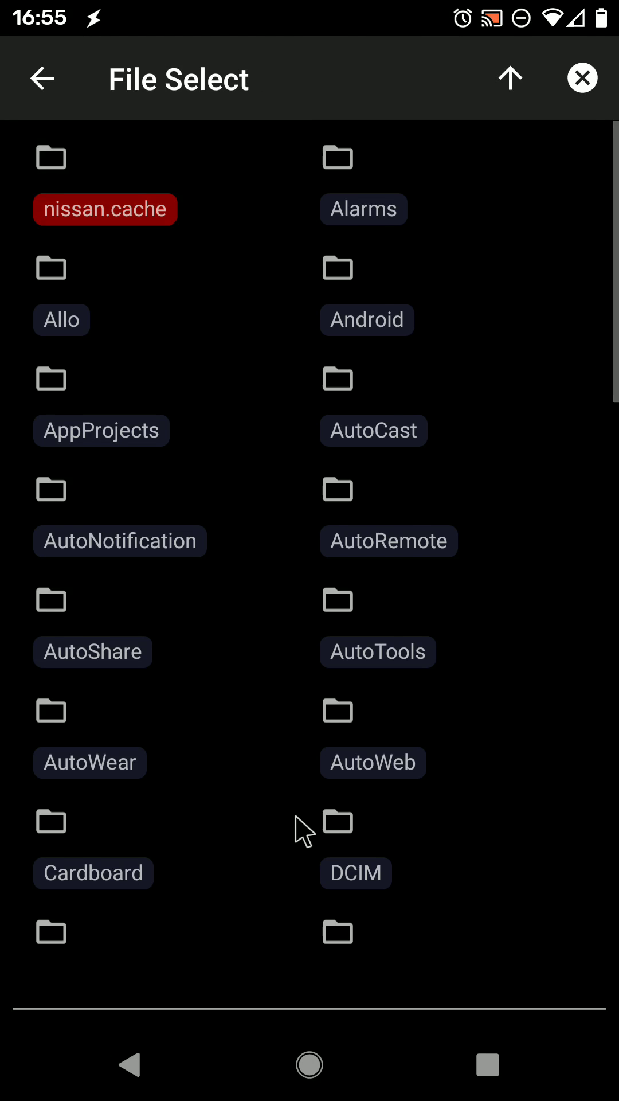
pyautogui.scroll(-3)
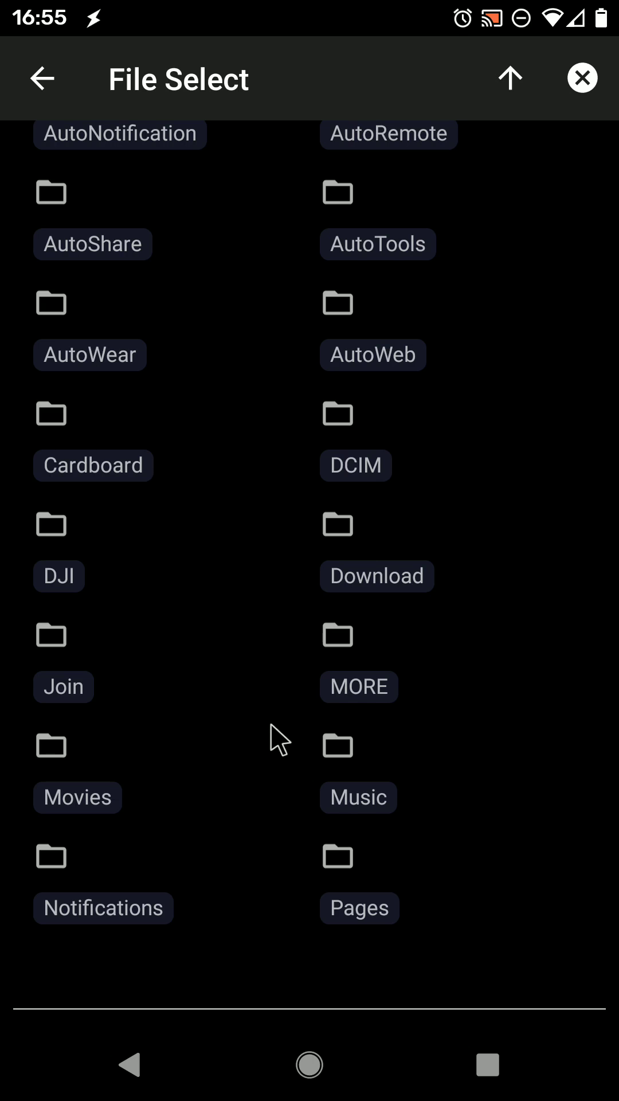
pyautogui.scroll(-3)
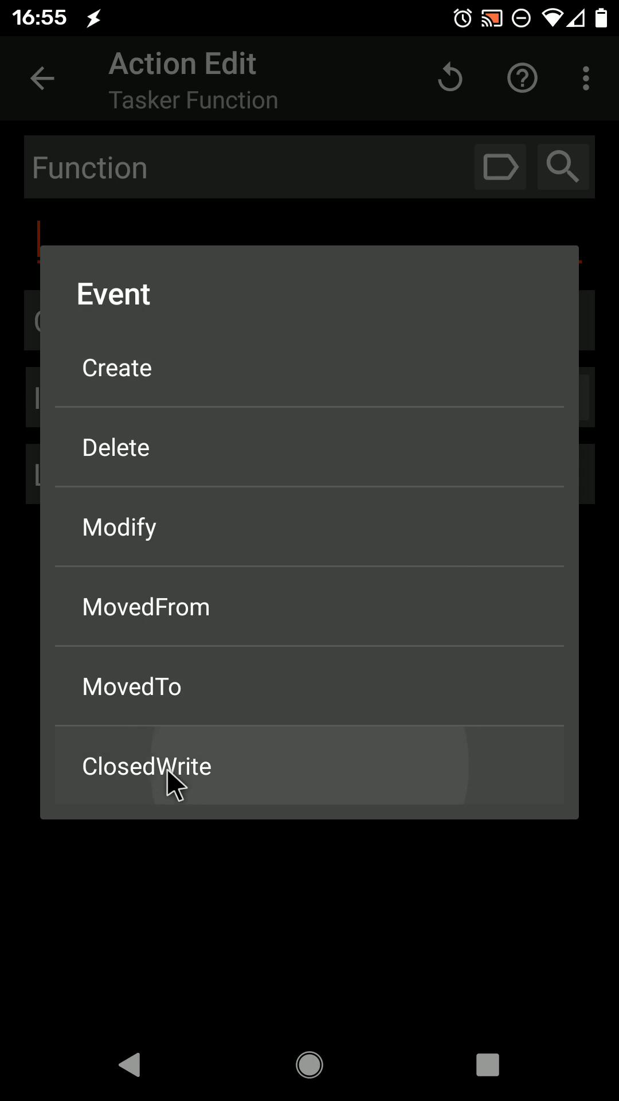
pyautogui.click(148, 766)
pyautogui.write('3')
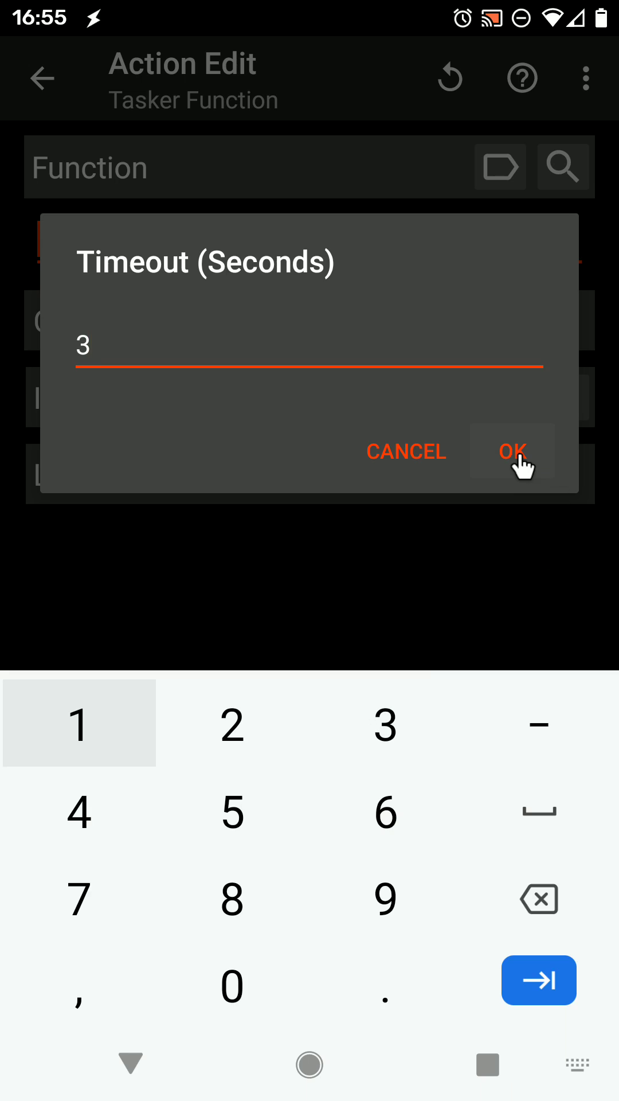
pyautogui.click(513, 452)
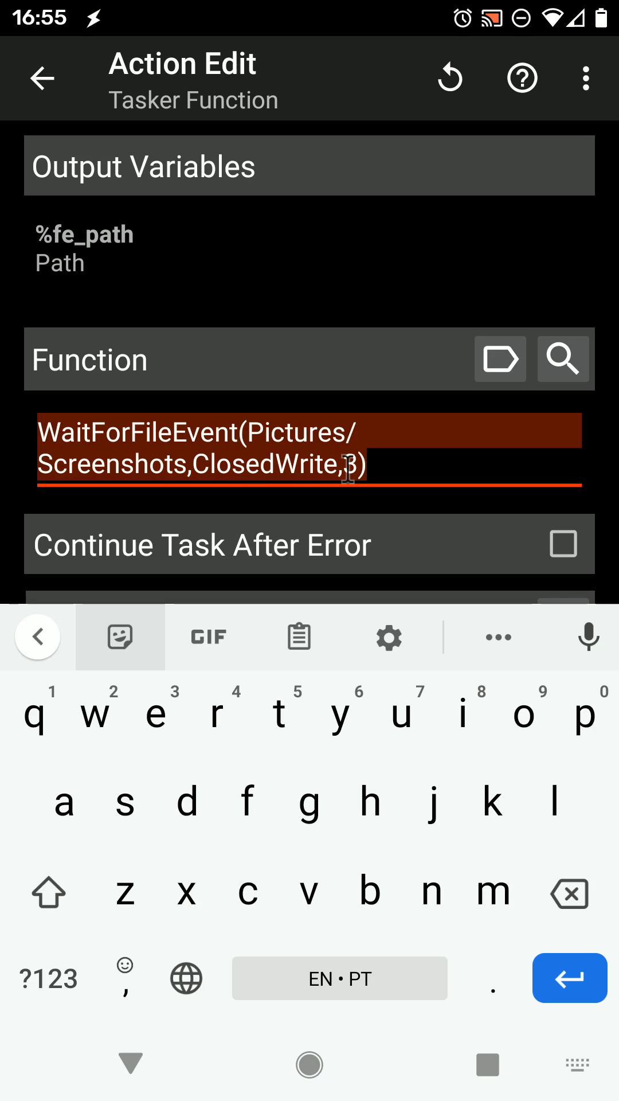
# Step: Save the wait function, then add an Open File action for %fe_path
pyautogui.click(43, 78)
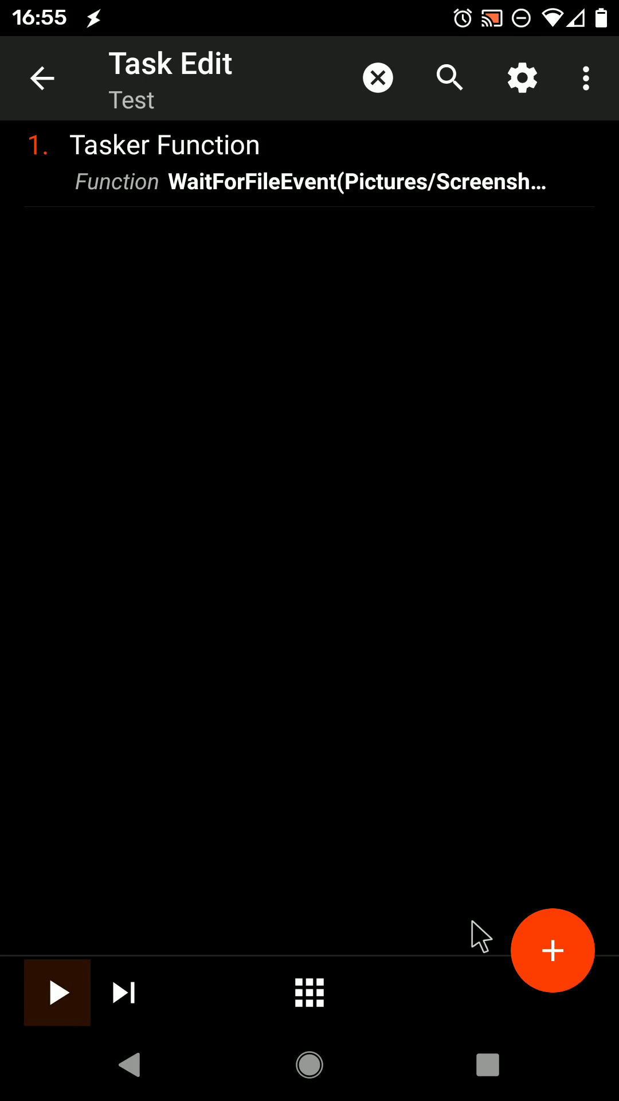
pyautogui.click(553, 950)
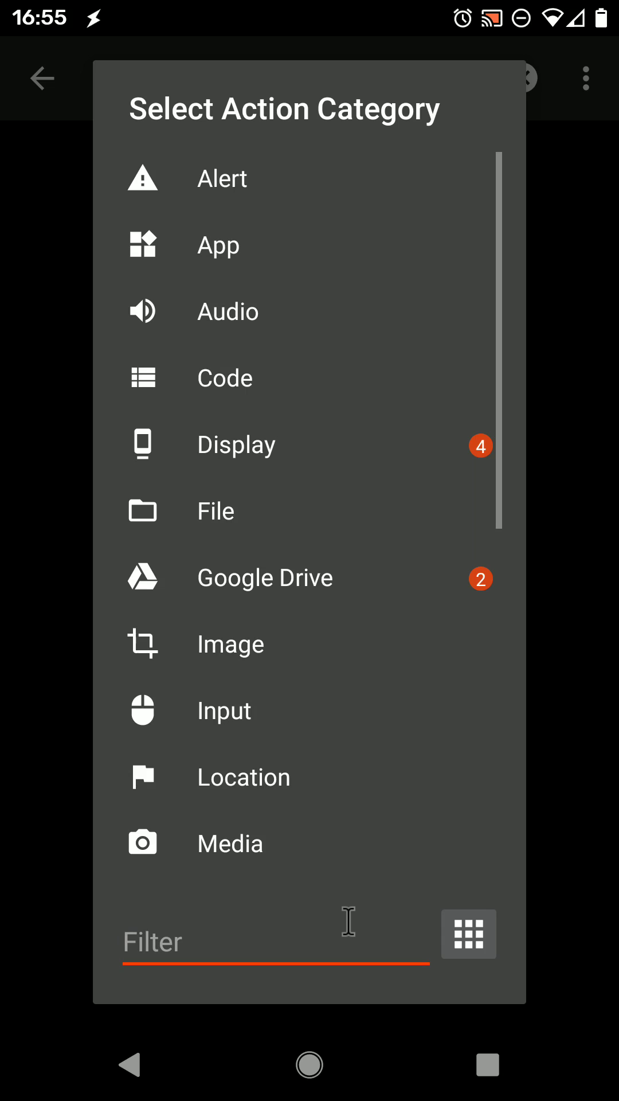
pyautogui.write('open')
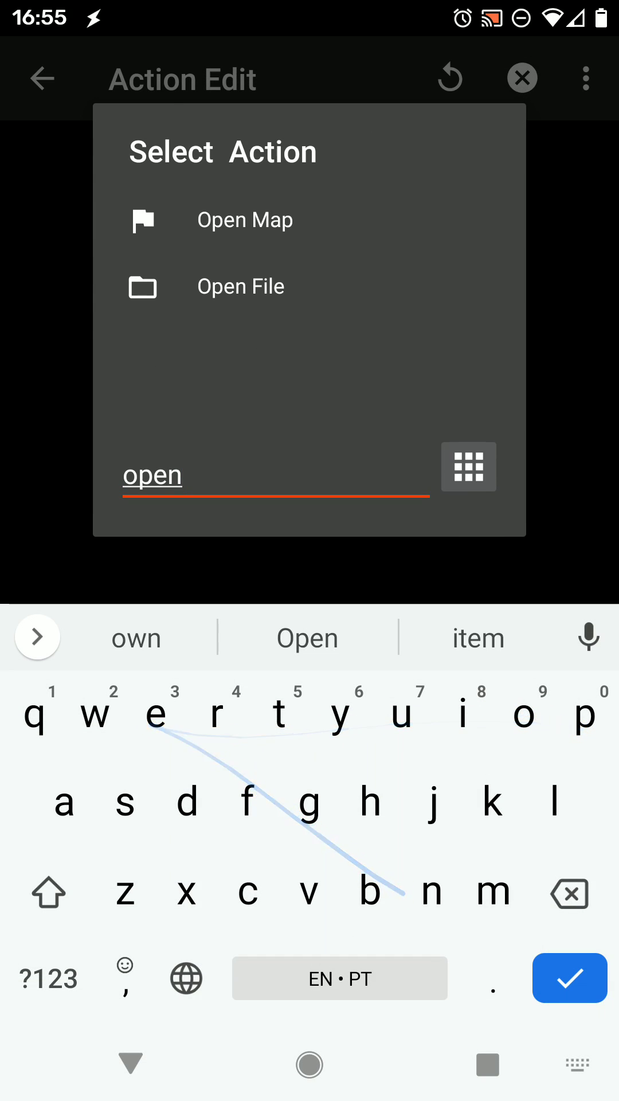
pyautogui.click(241, 285)
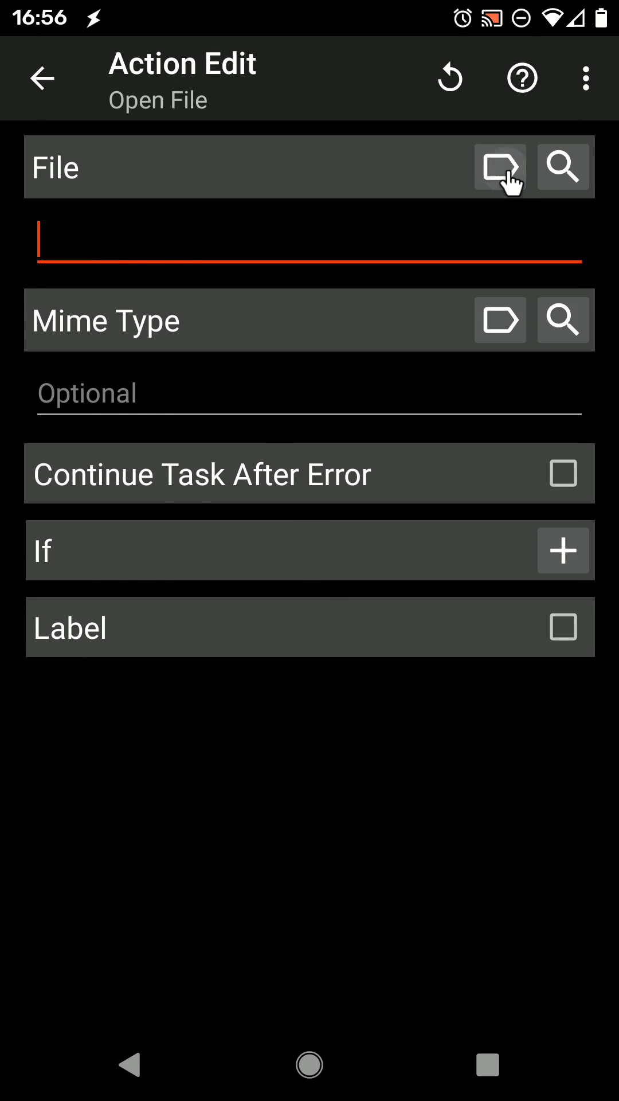
pyautogui.click(499, 167)
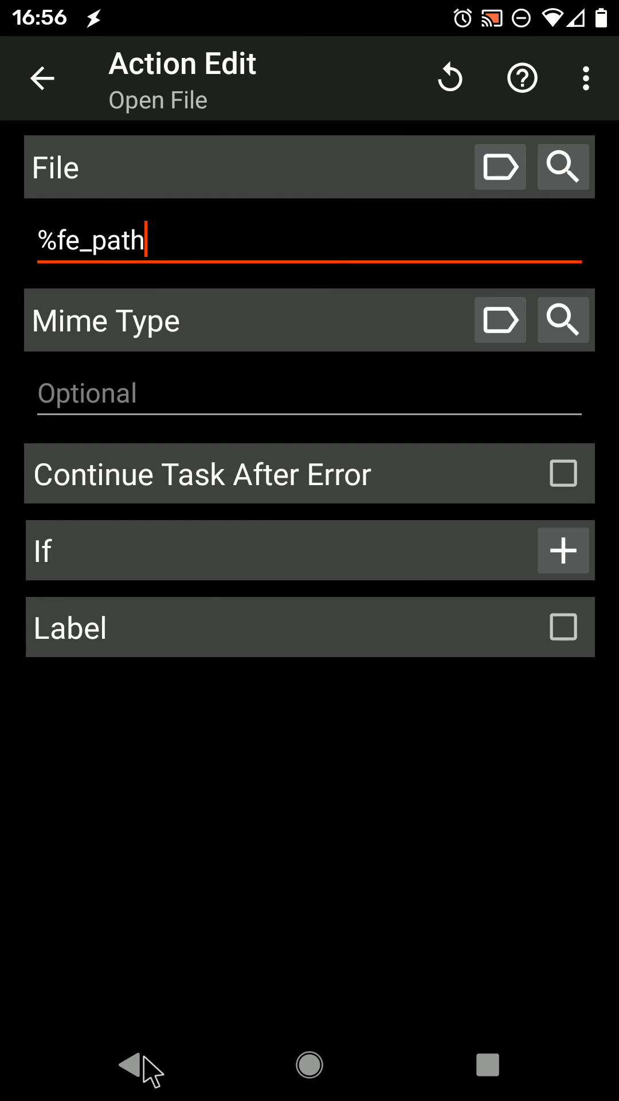
pyautogui.click(44, 78)
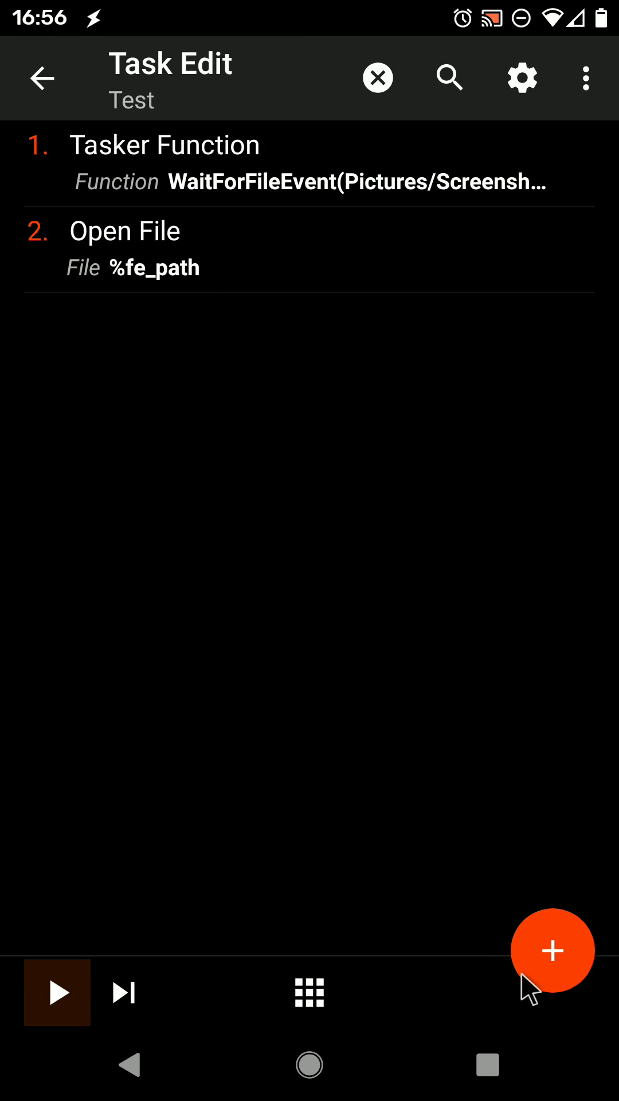
# Step: Add a System Screenshot action and place it first in the task
pyautogui.click(553, 951)
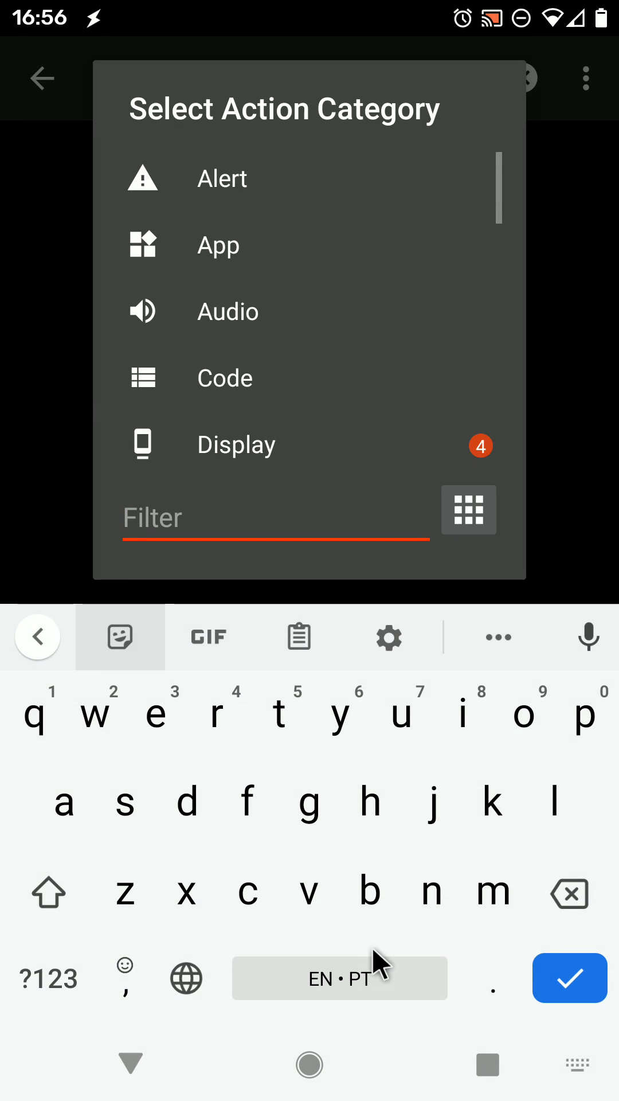
pyautogui.write('system')
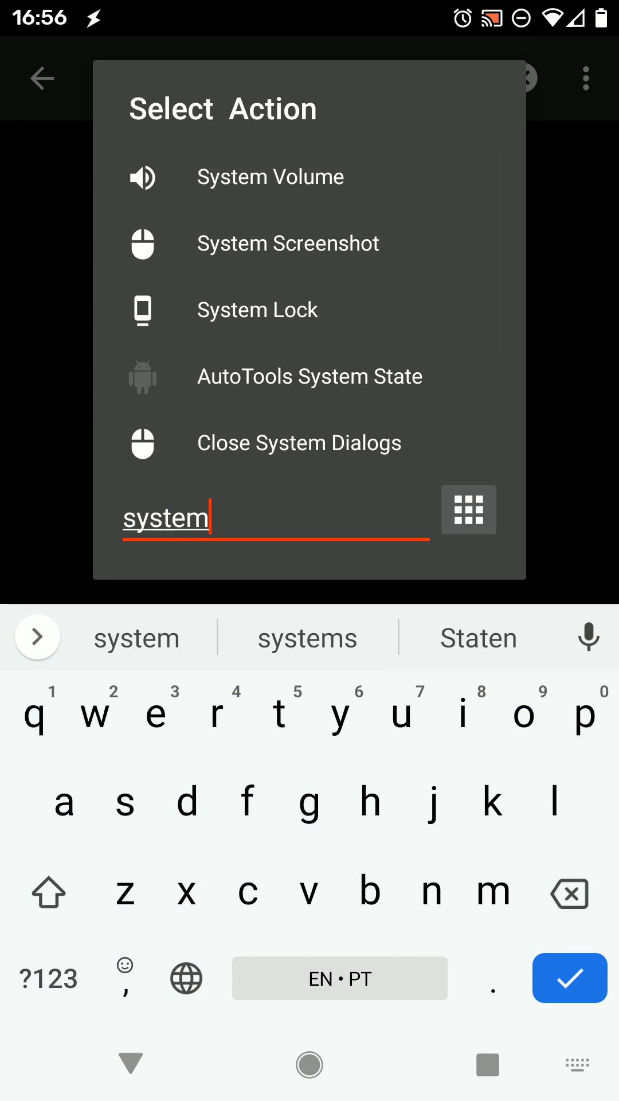
pyautogui.write('scree')
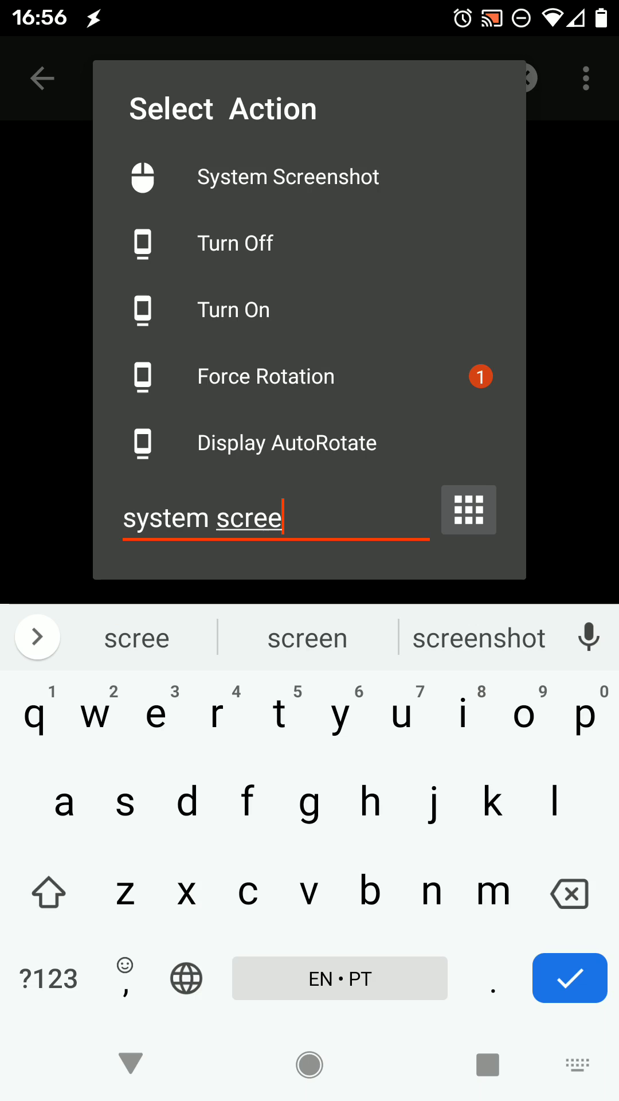
pyautogui.click(288, 177)
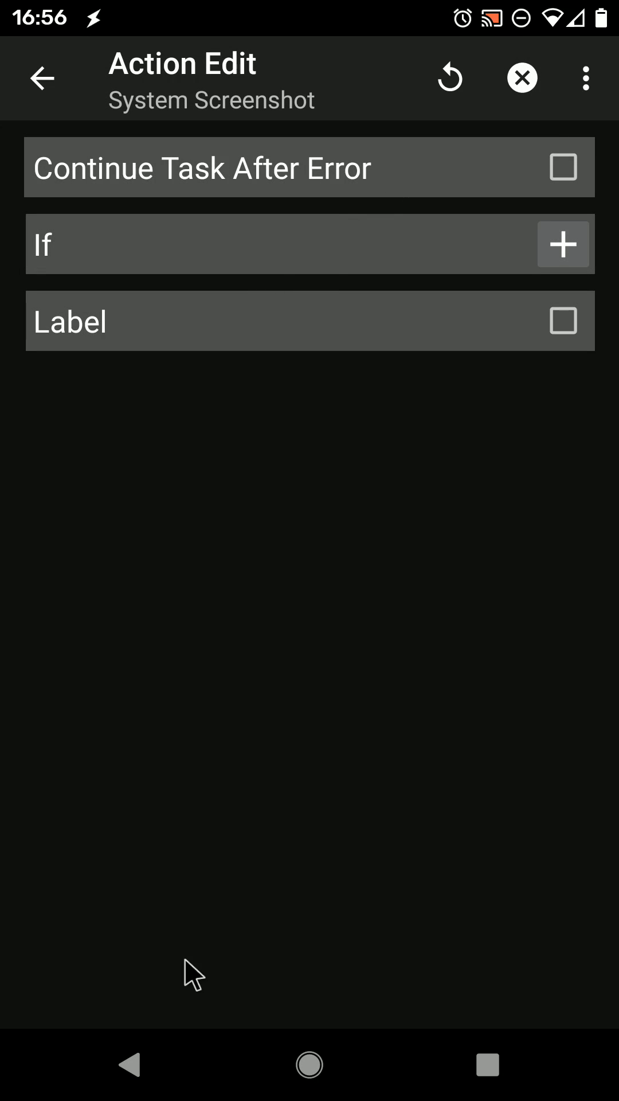
pyautogui.click(41, 78)
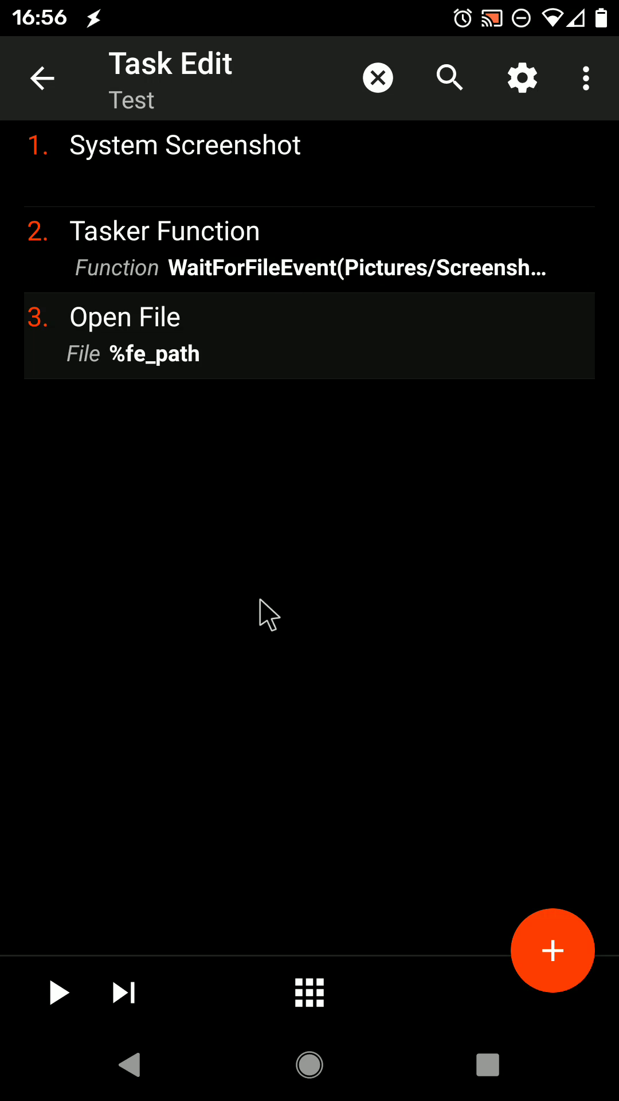
pyautogui.moveTo(174, 357)
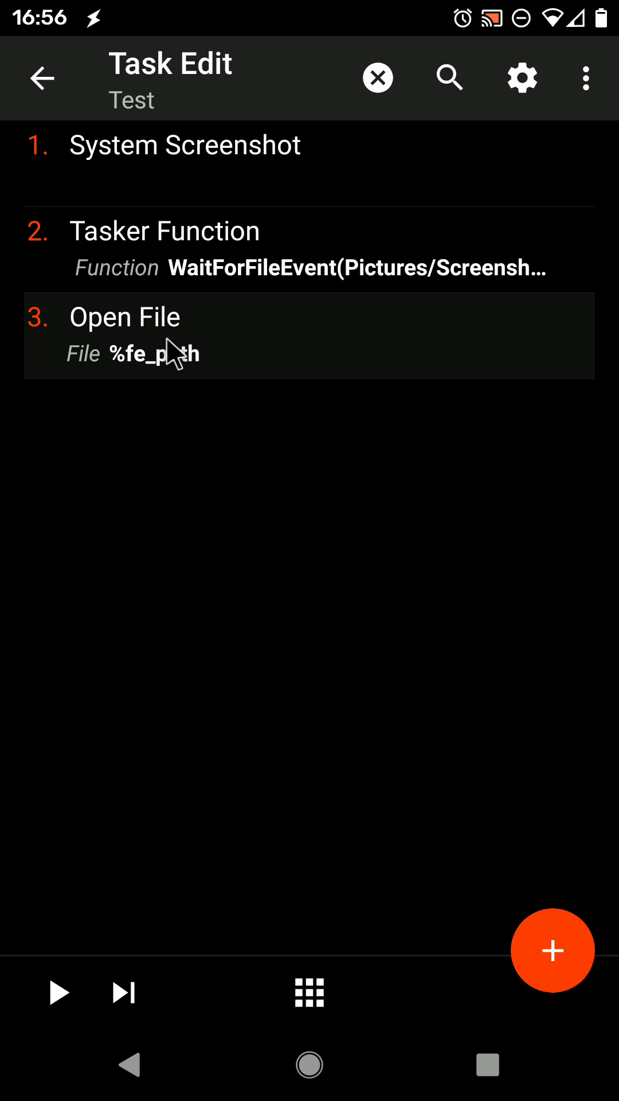
pyautogui.moveTo(63, 976)
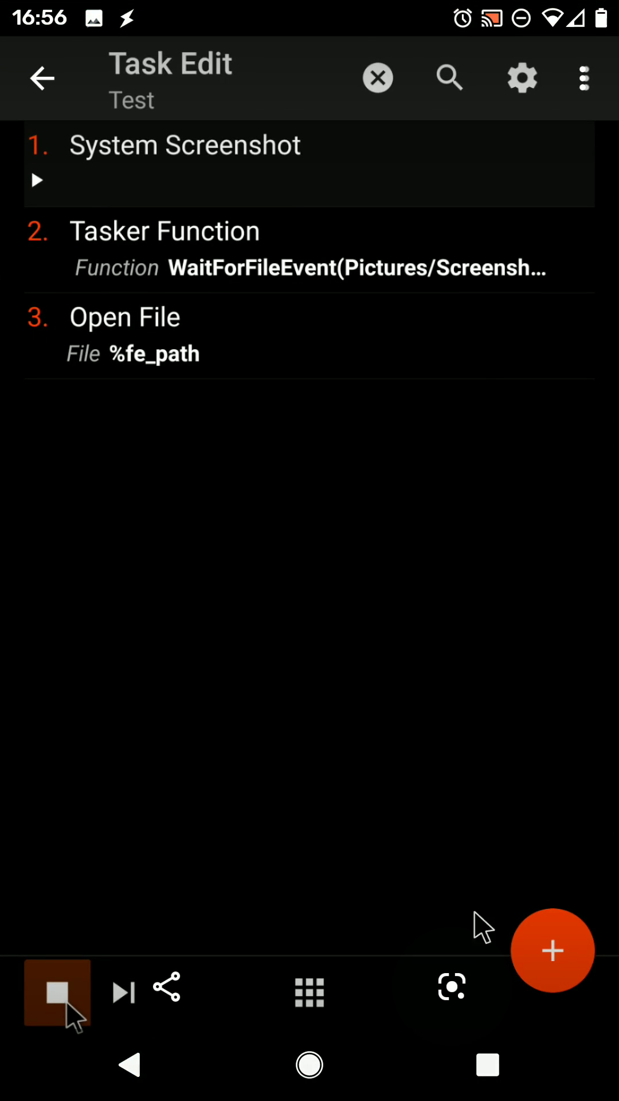
# Step: Stop the Test task after running it once
pyautogui.click(57, 990)
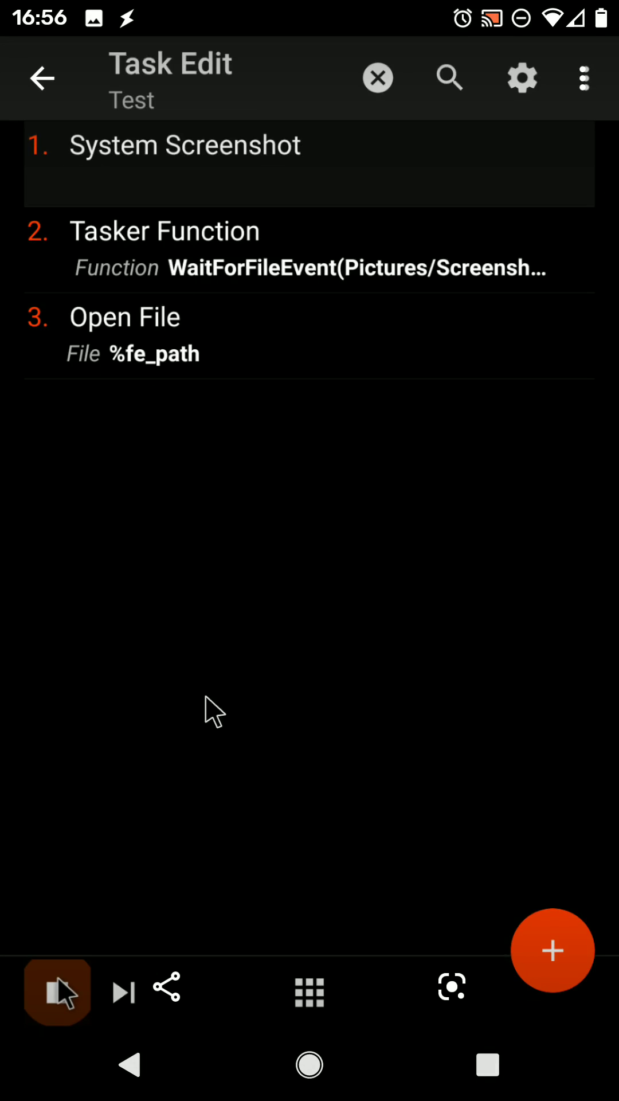
pyautogui.moveTo(158, 1078)
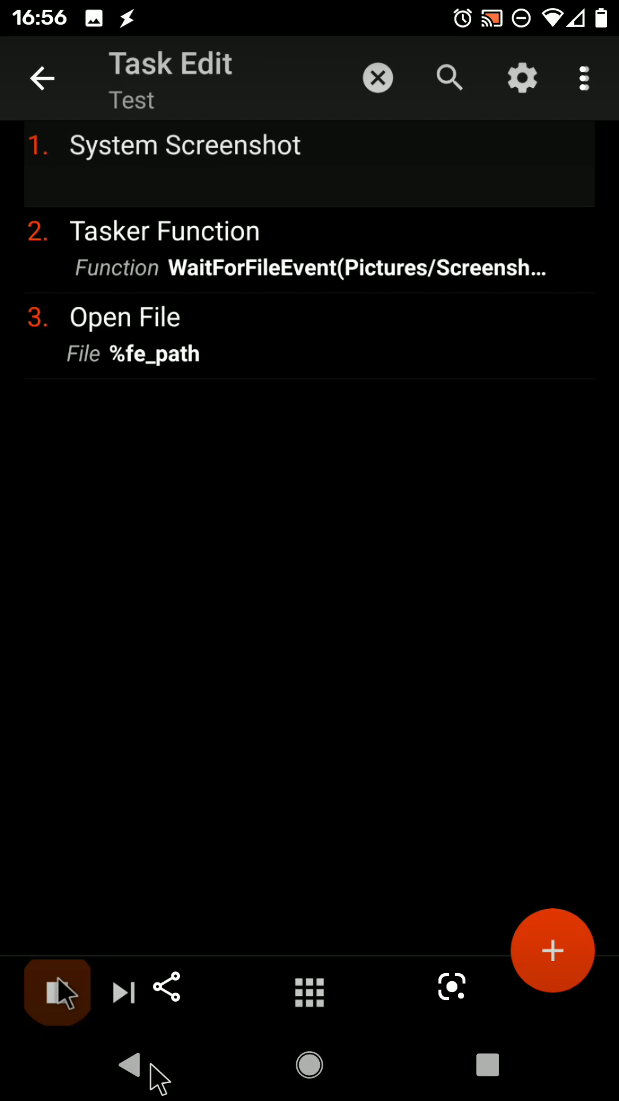